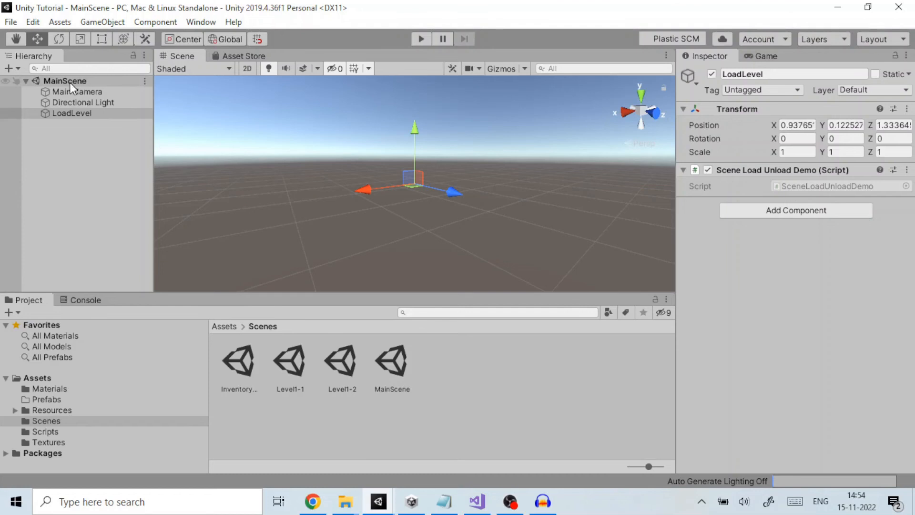
mouse_move(306, 374)
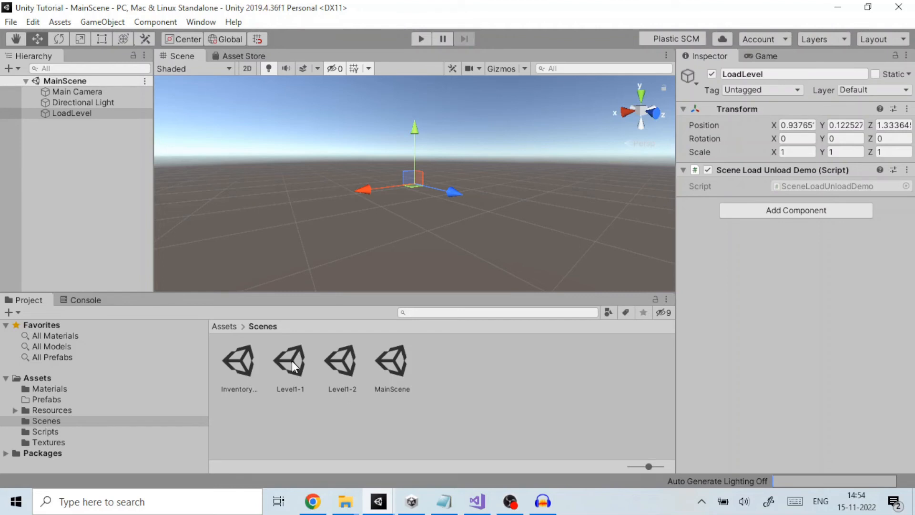
- Select the Level1-1 scene asset in Assets > Scenes
left_click(290, 361)
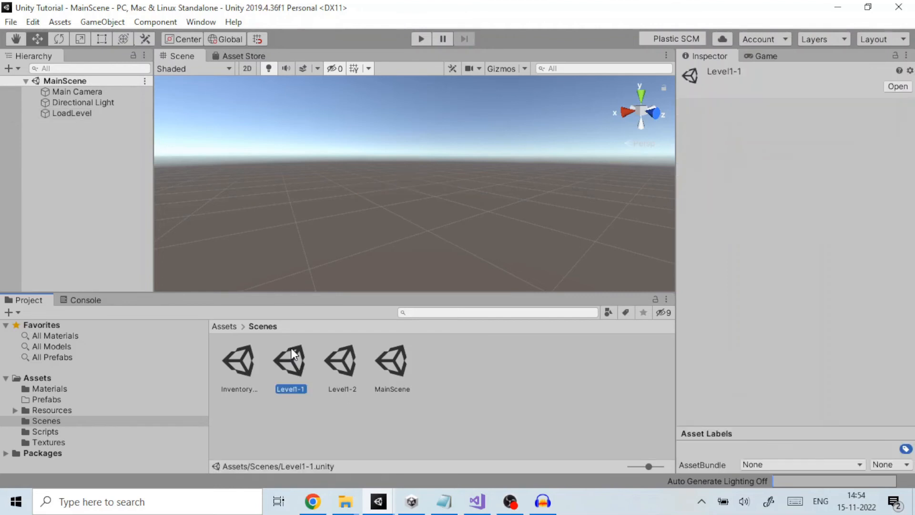
mouse_move(29, 305)
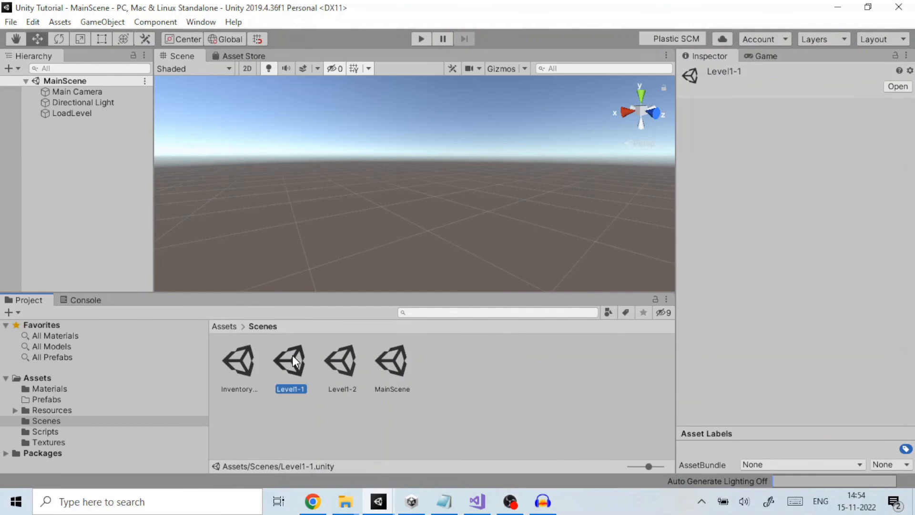
- Open Level1-1 additively alongside MainScene via Open Scene Additive
right_click(290, 361)
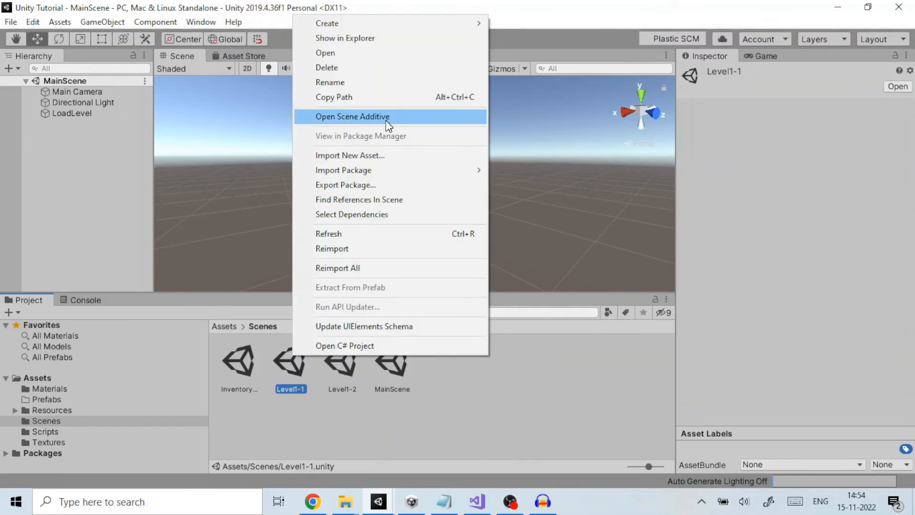
left_click(351, 116)
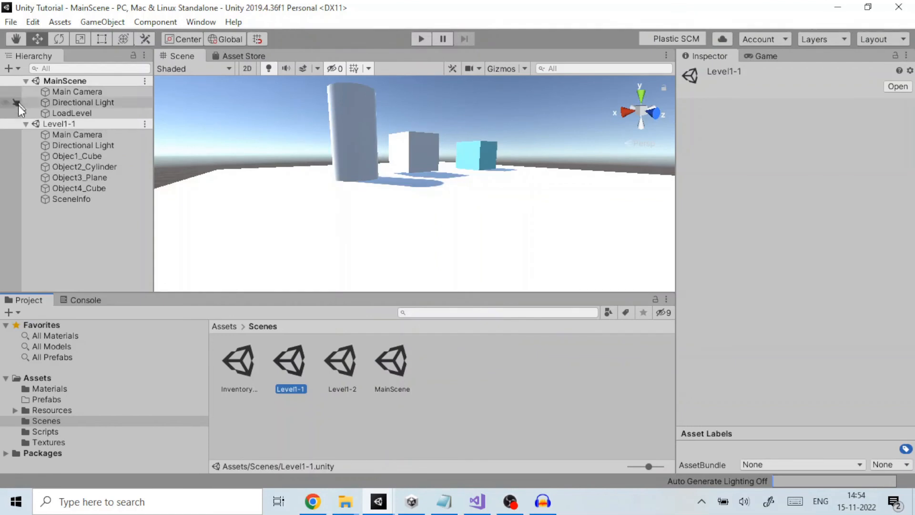
mouse_move(57, 201)
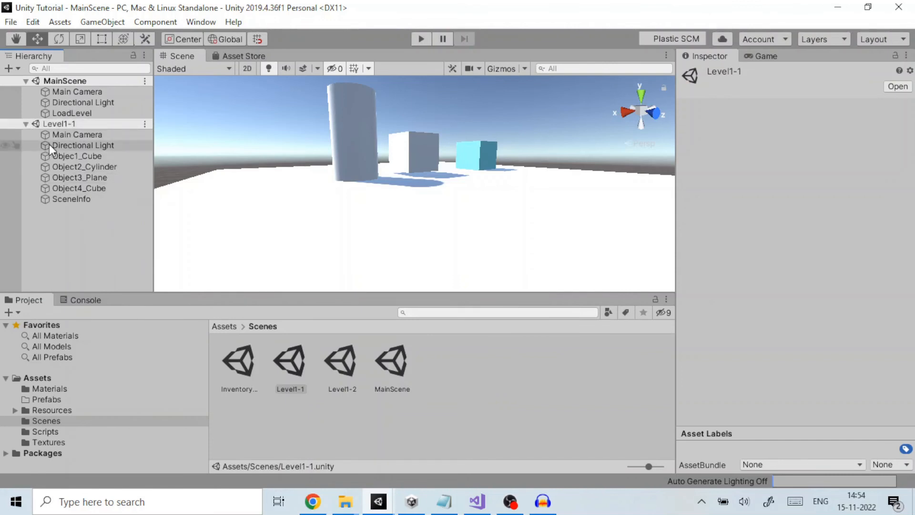
- Unload Level1-1 from the Hierarchy, then remove it from the open scenes
left_click(144, 123)
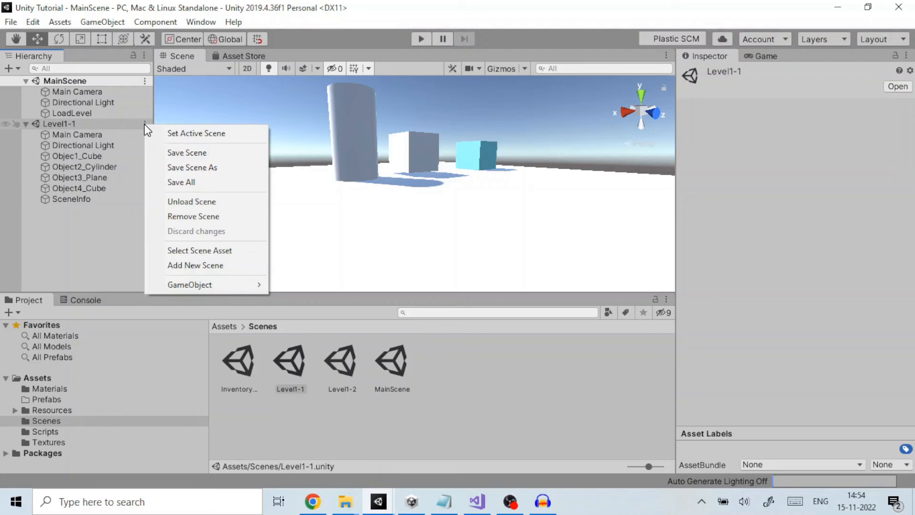
left_click(192, 201)
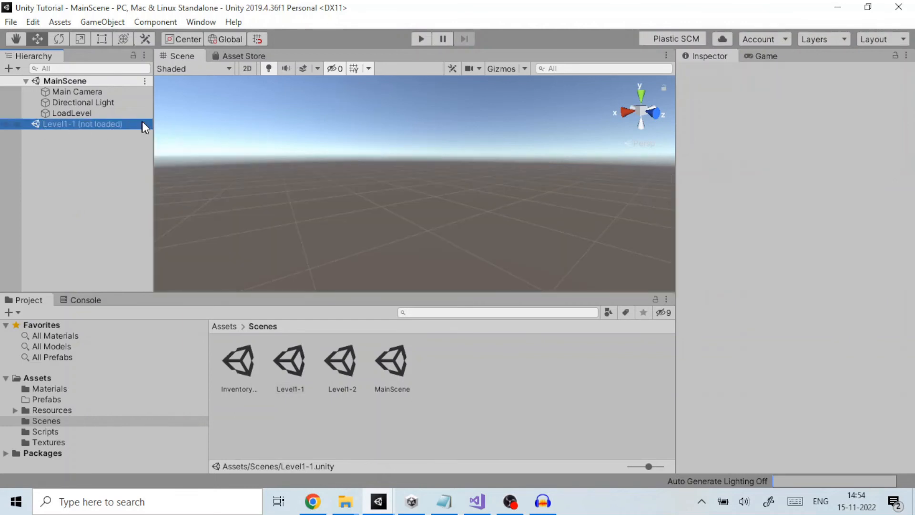
right_click(81, 124)
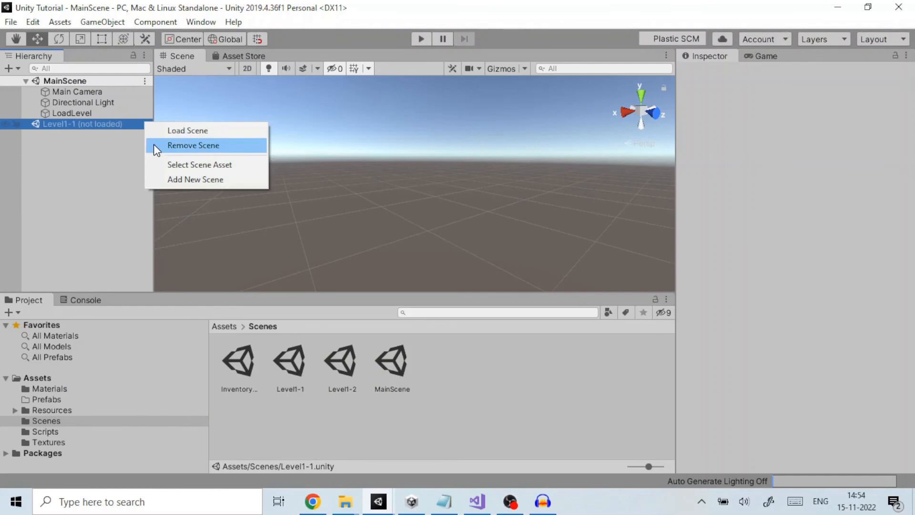
left_click(194, 146)
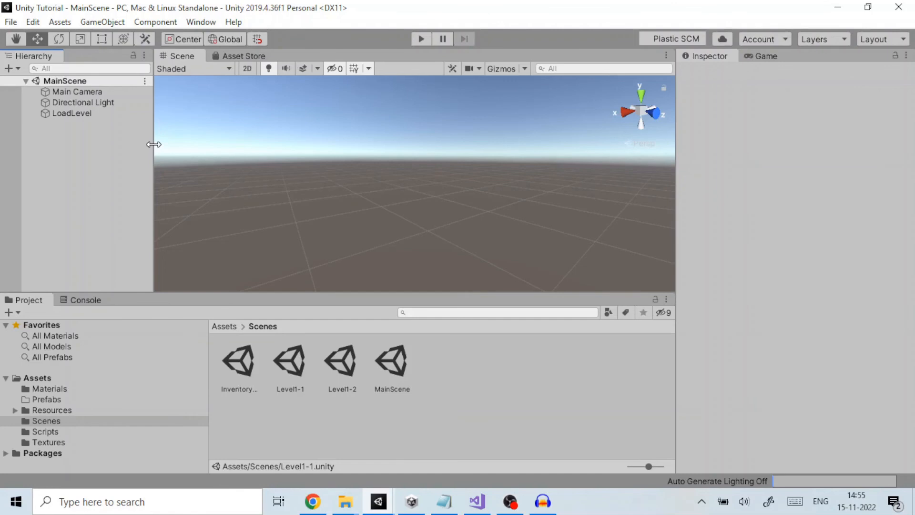
- Select LoadLevel and open its SceneLoadUnloadDemo script in Visual Studio
left_click(73, 114)
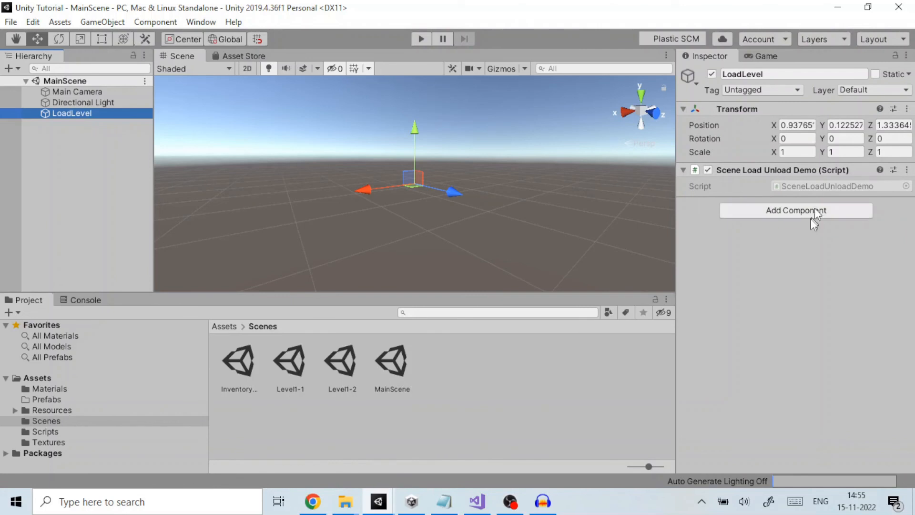
left_click(477, 501)
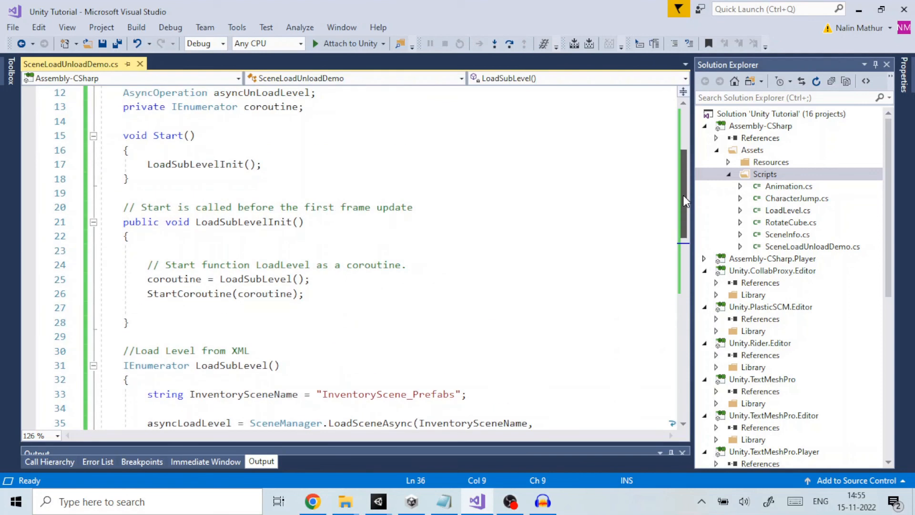
scroll("down", 3)
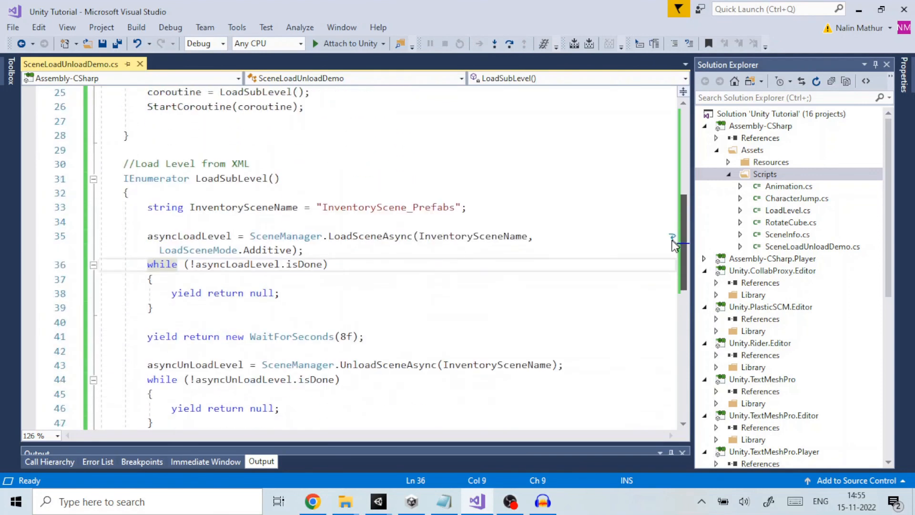
scroll("down", 3)
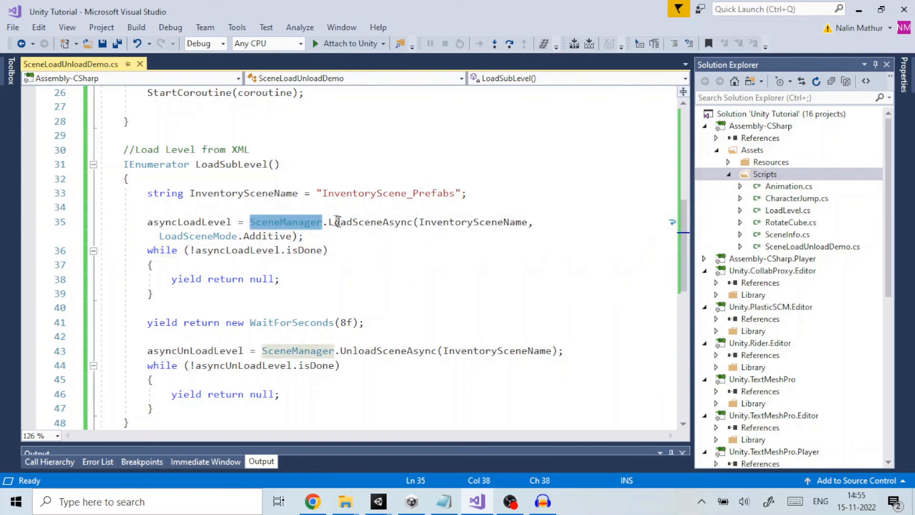
double_click(371, 221)
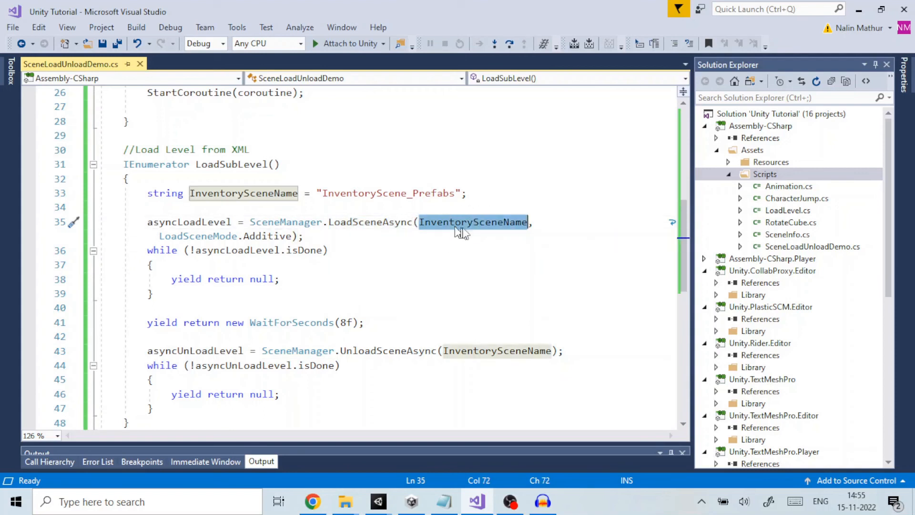
mouse_move(473, 221)
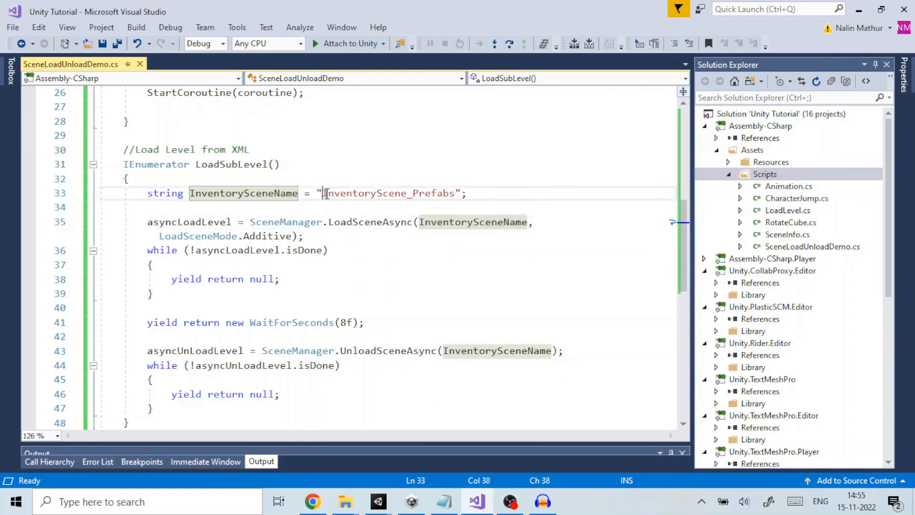
double_click(388, 193)
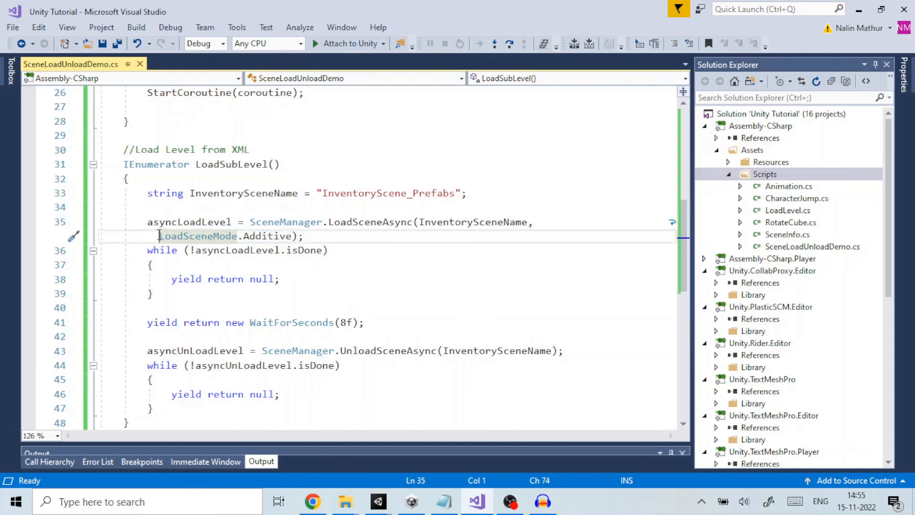
double_click(197, 236)
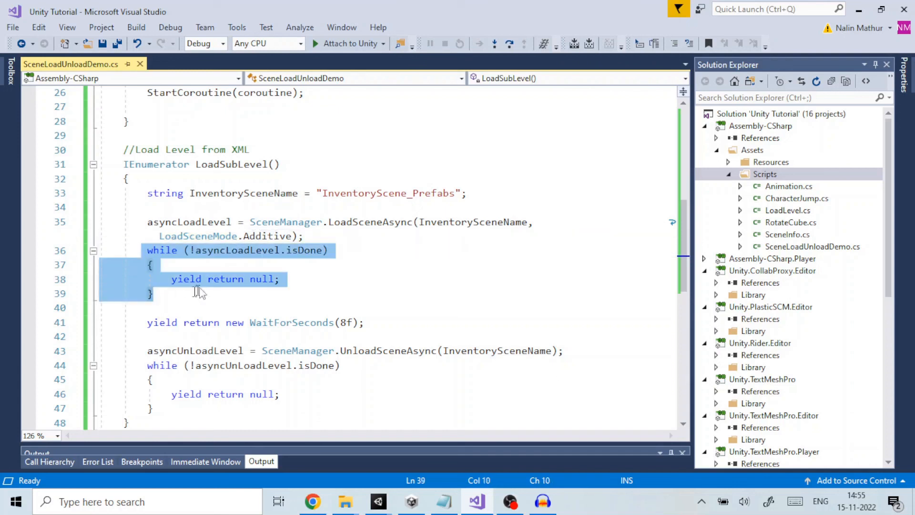
mouse_move(183, 293)
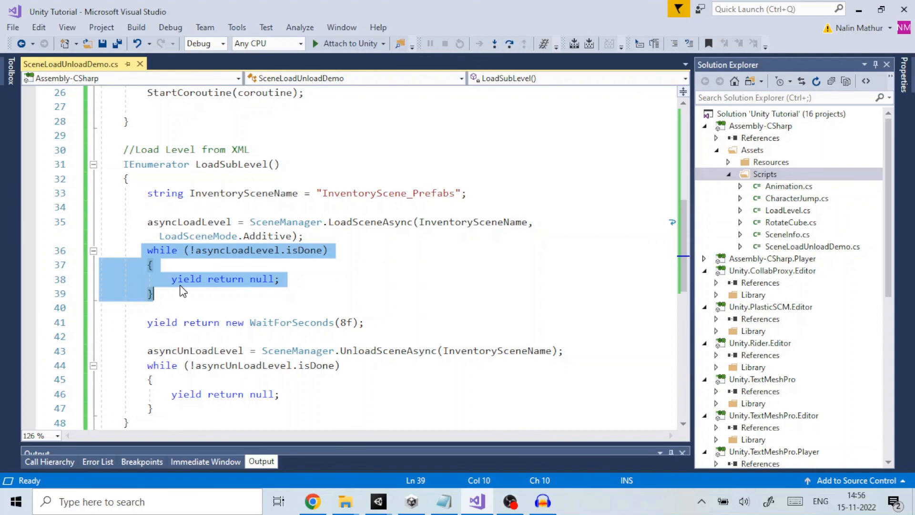
mouse_move(378, 501)
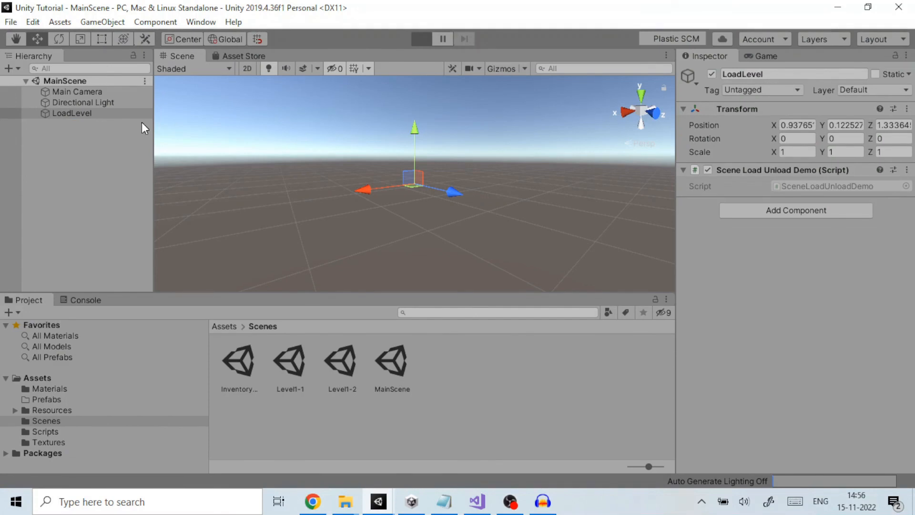
- Enter Play mode and expand the additively loaded InventoryScene_Prefabs in the Hierarchy
left_click(421, 38)
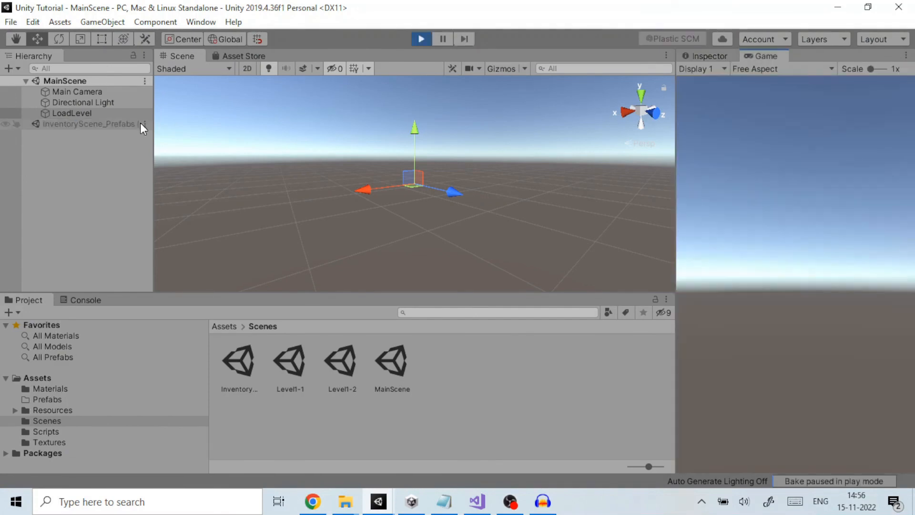
left_click(6, 123)
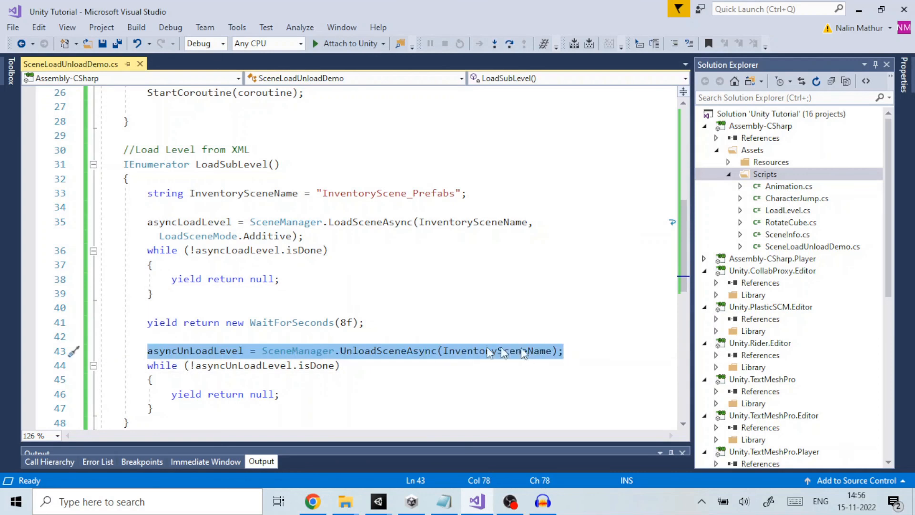
left_click(386, 350)
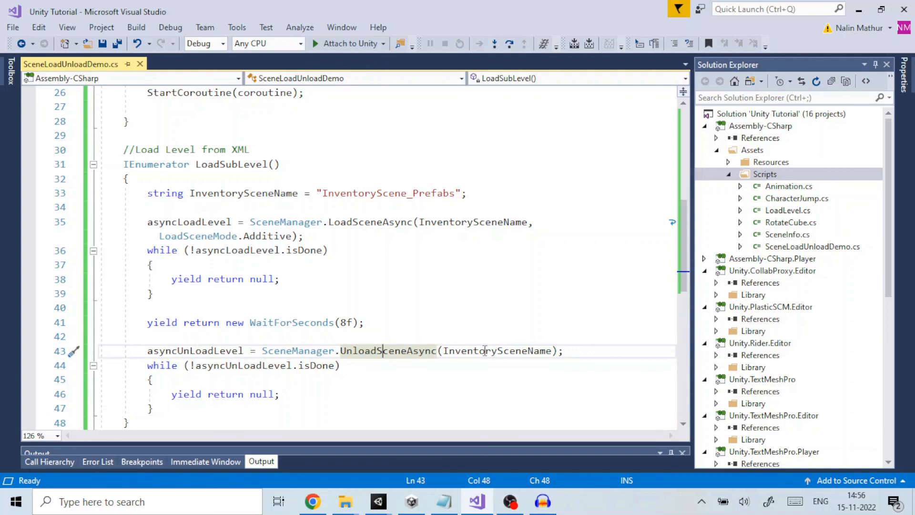
double_click(496, 351)
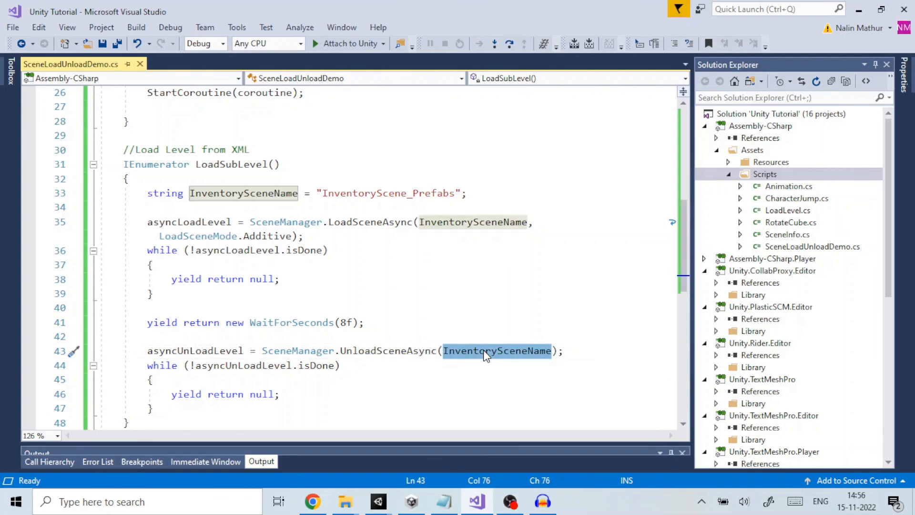